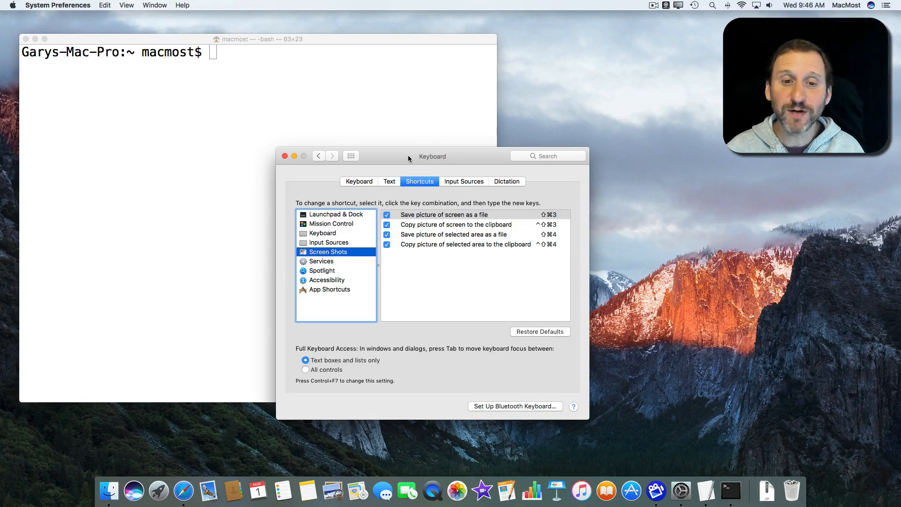
mouse_move(371, 258)
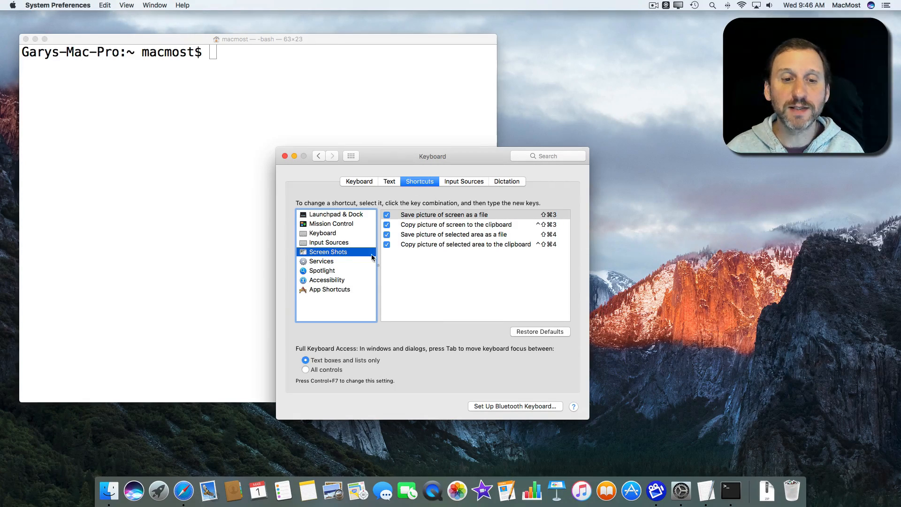
mouse_move(562, 213)
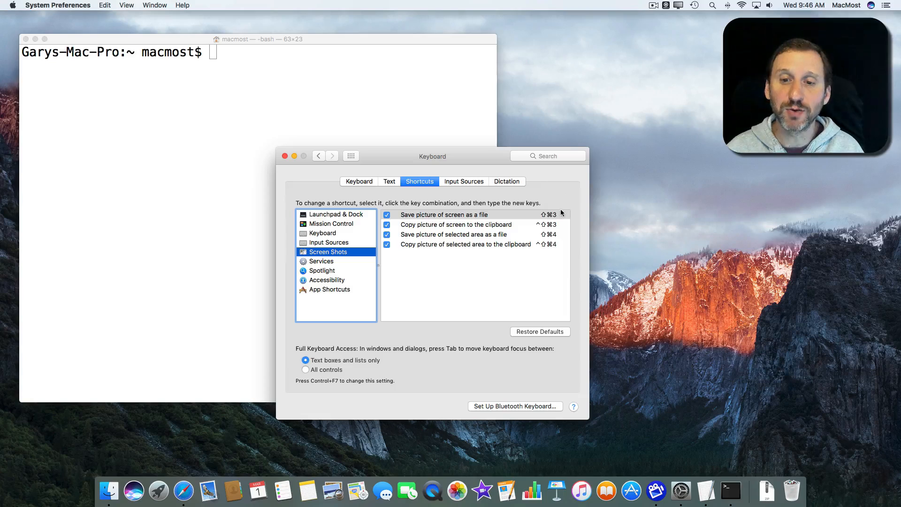
mouse_move(549, 214)
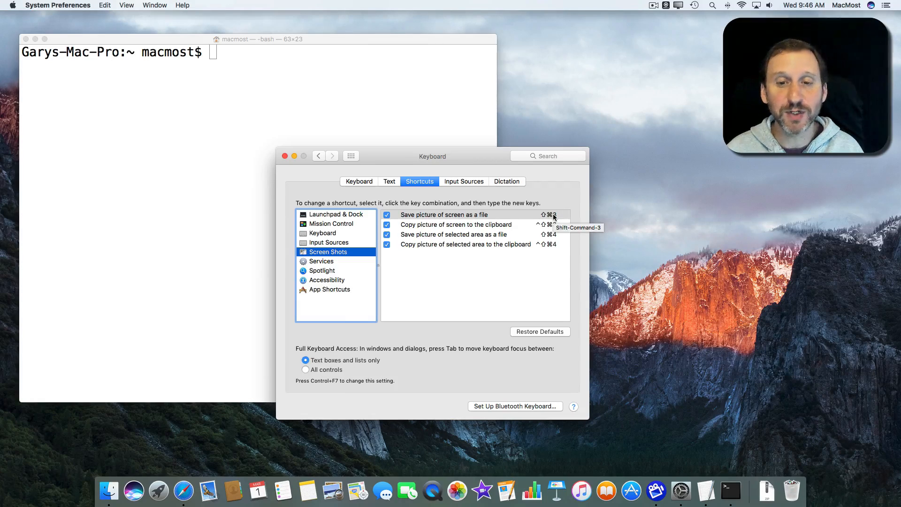
mouse_move(466, 244)
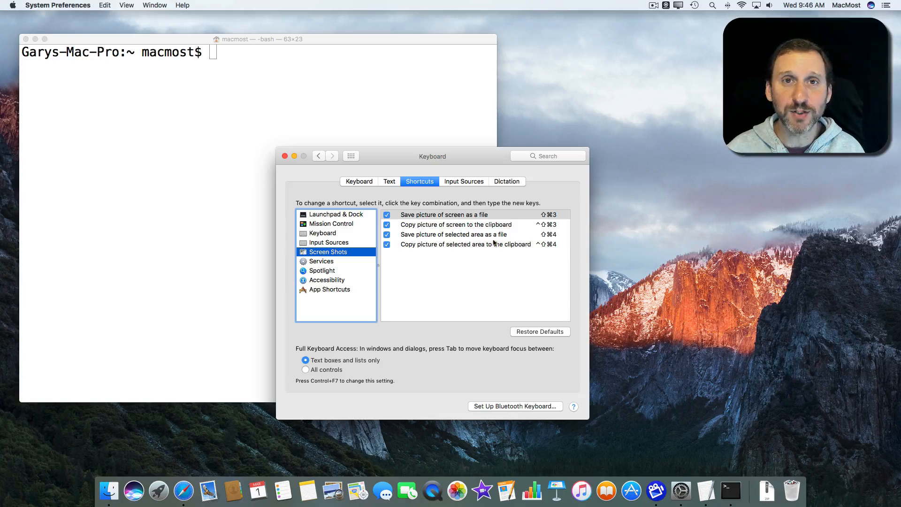
mouse_move(284, 156)
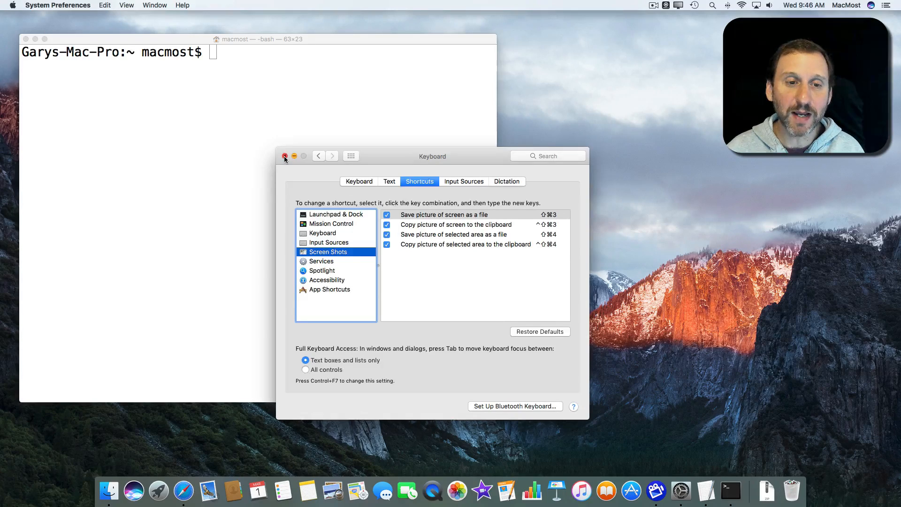
- Close the System Preferences Keyboard window, leaving Terminal over the desktop
left_click(284, 156)
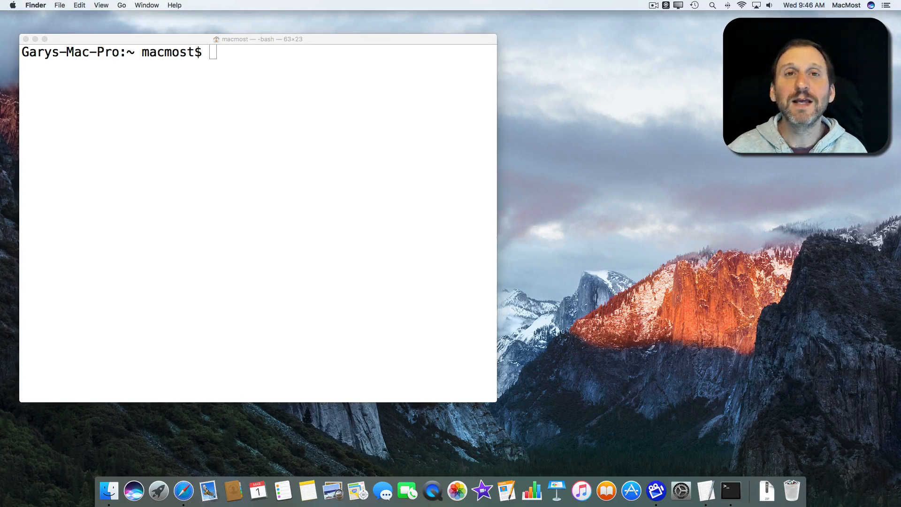
mouse_move(193, 120)
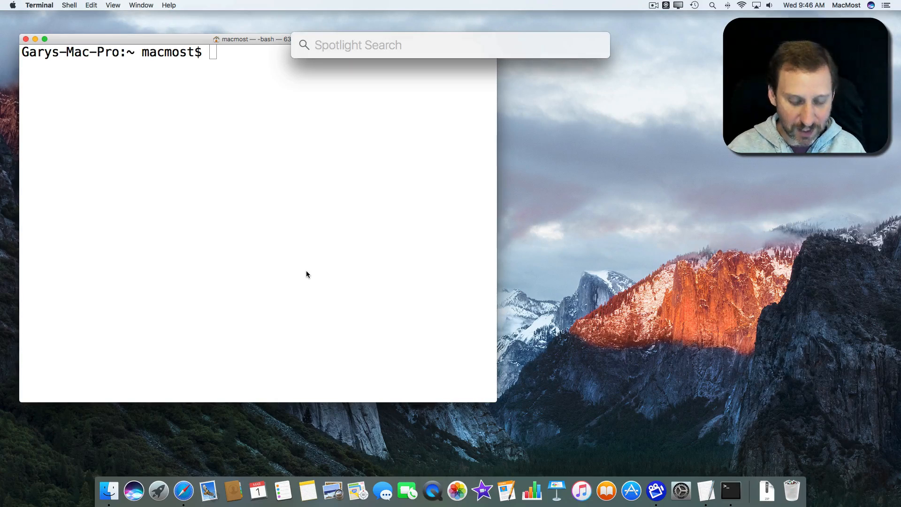
- Launch Terminal via Spotlight and enter 'defaults write com.apple.screencapture location'
type("terminal")
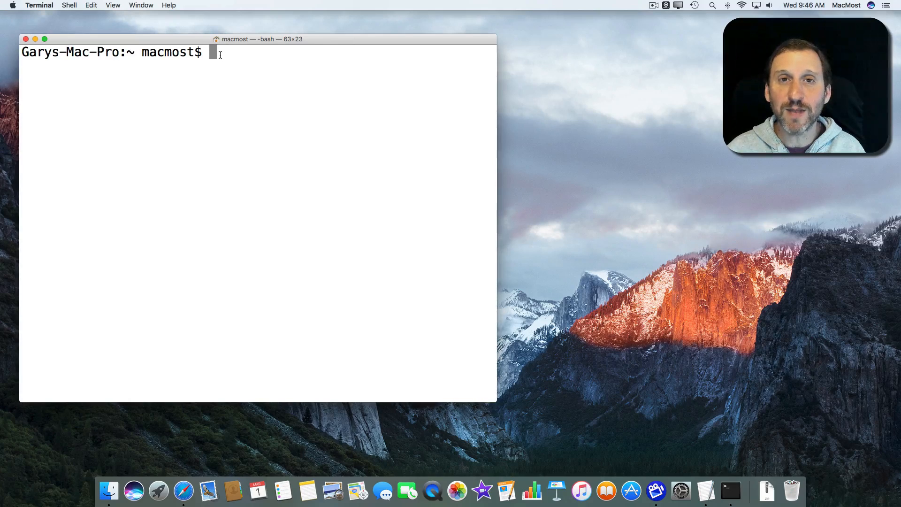
type("defaults write com.apple.screencapture location")
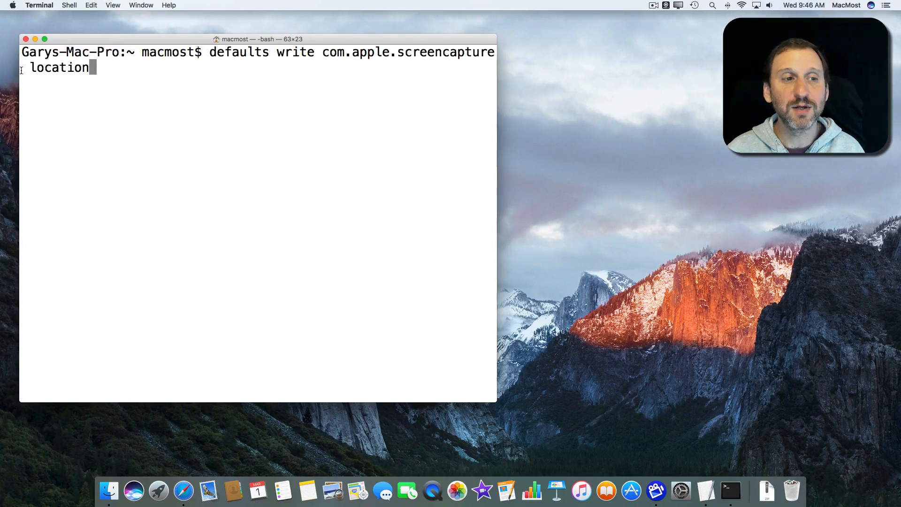
mouse_move(494, 405)
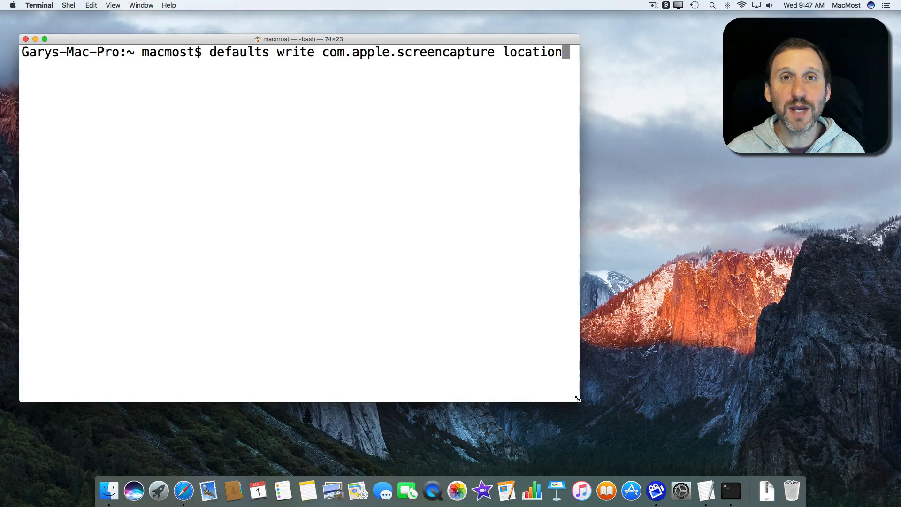
mouse_move(640, 159)
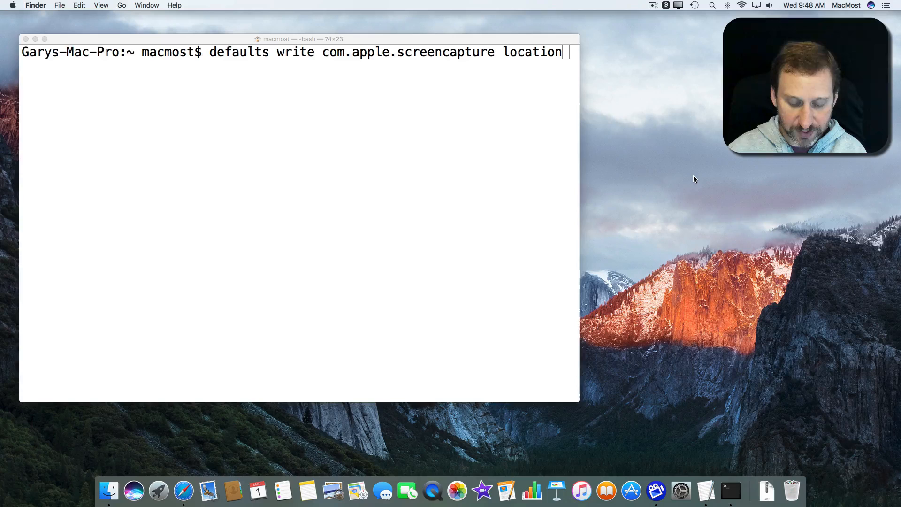
- Create a new folder named 'Screenshots' inside the Documents folder
left_click(59, 5)
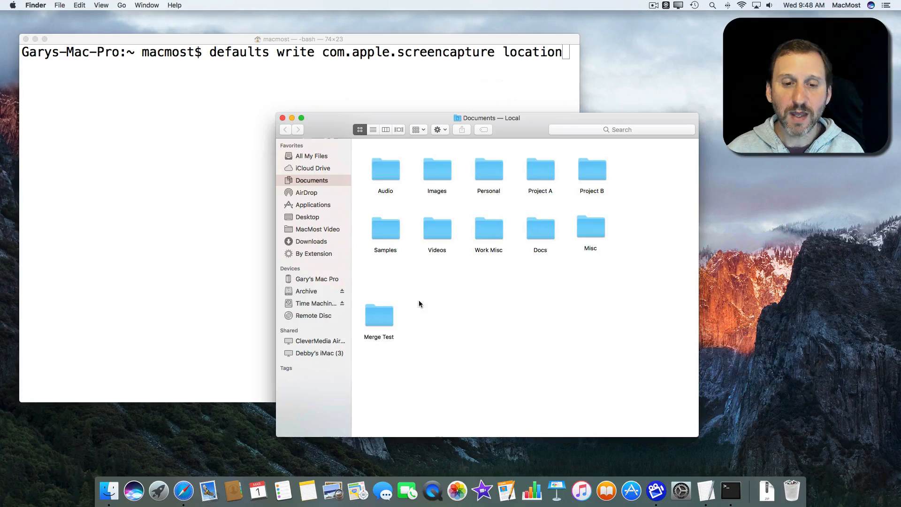
left_click(59, 5)
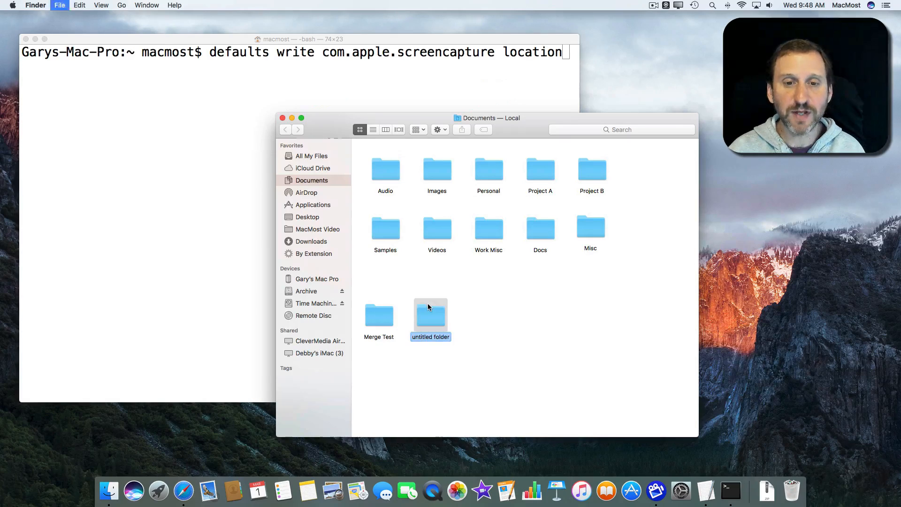
type("s")
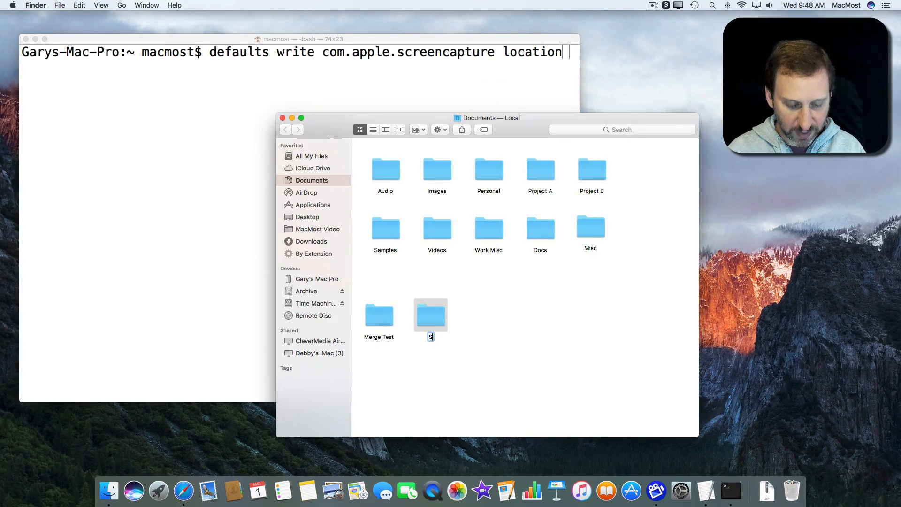
type("creenshots")
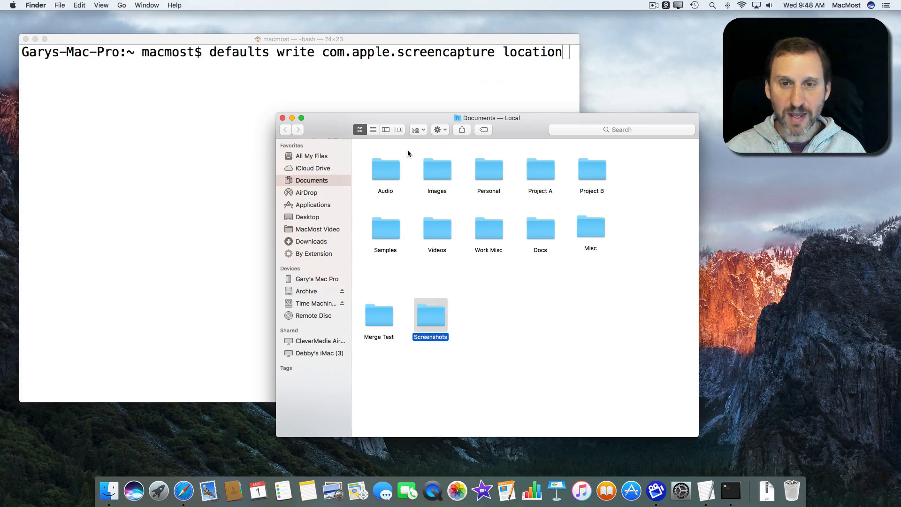
mouse_move(424, 331)
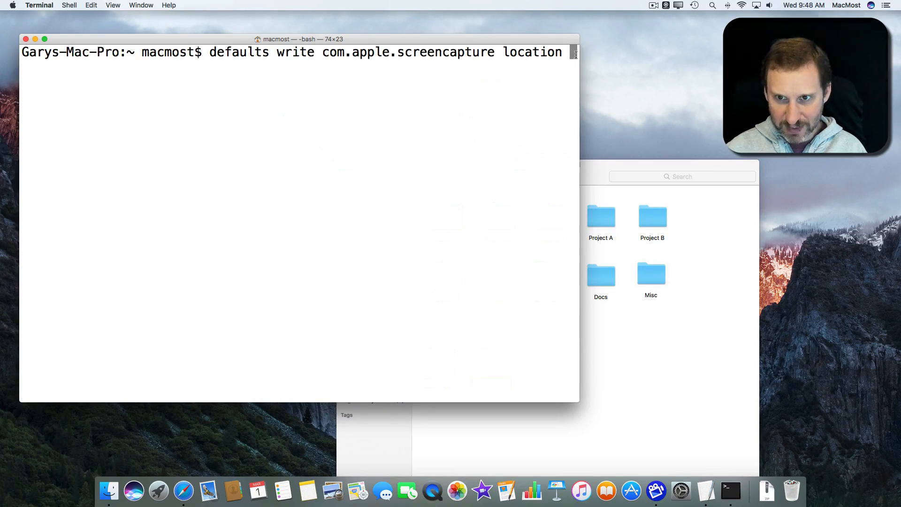
mouse_move(642, 163)
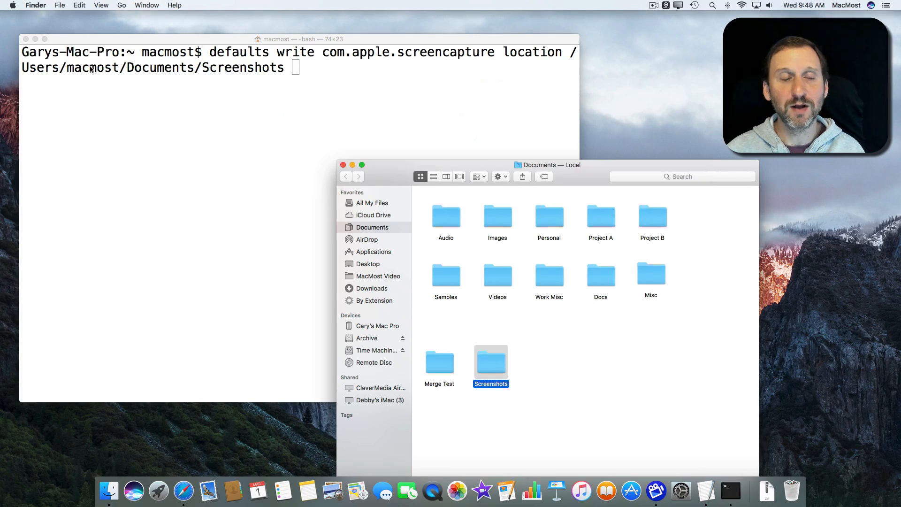
mouse_move(225, 72)
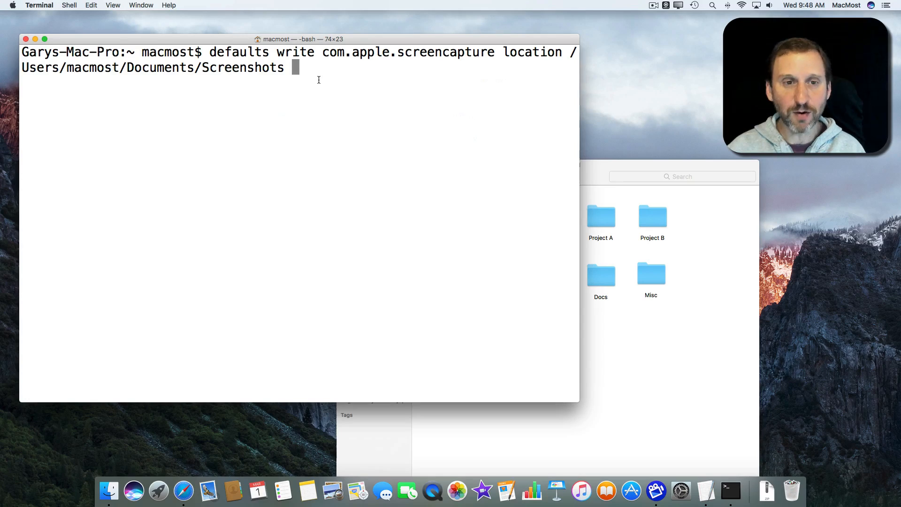
- Run the command setting the screenshot location to /Users/macmost/Documents/Screenshots
key("Return")
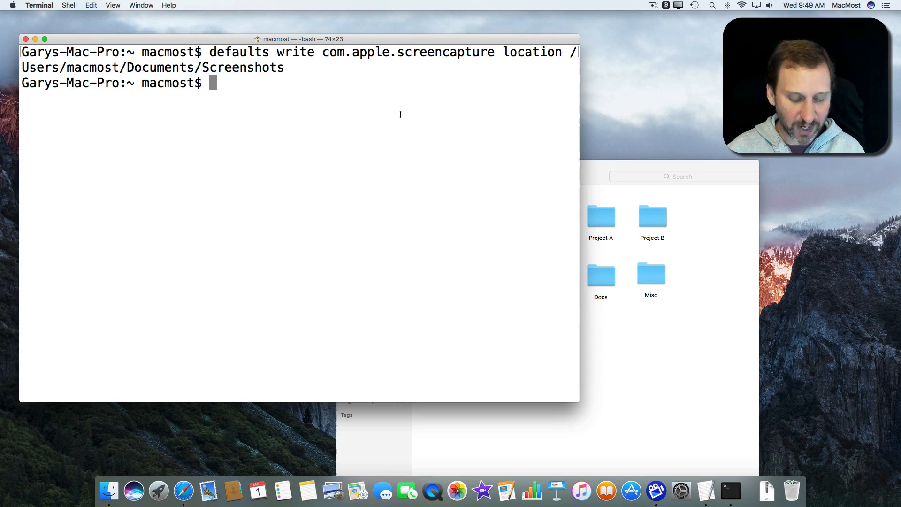
- Enter 'killall SystemUIServer' to restart SystemUIServer and apply the new location
type("killall SystemUIServer")
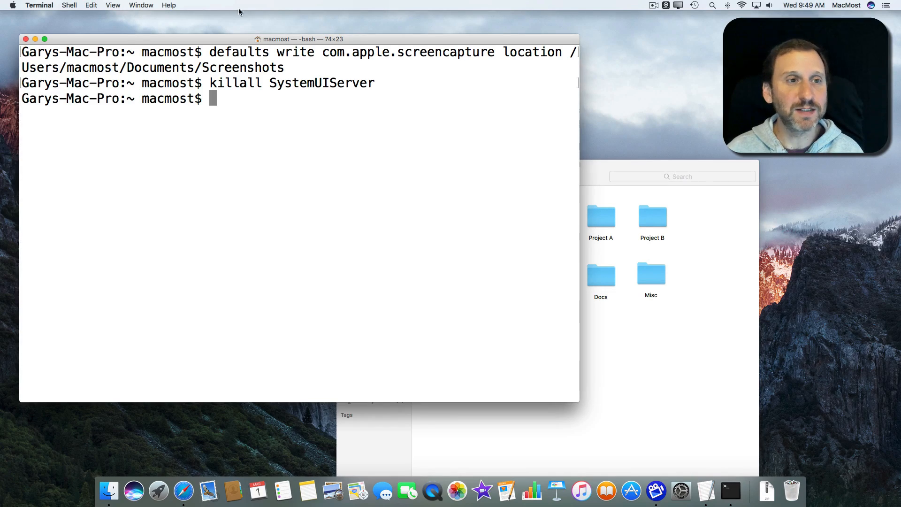
mouse_move(351, 175)
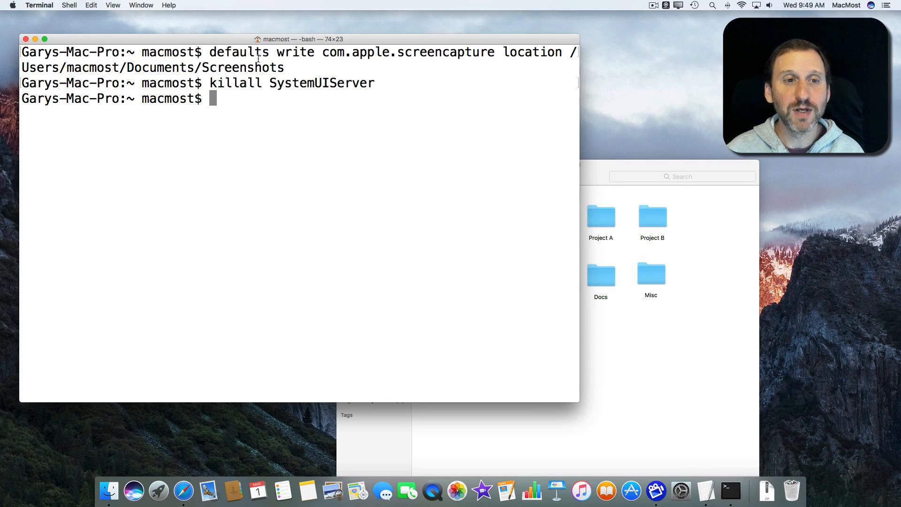
mouse_move(519, 113)
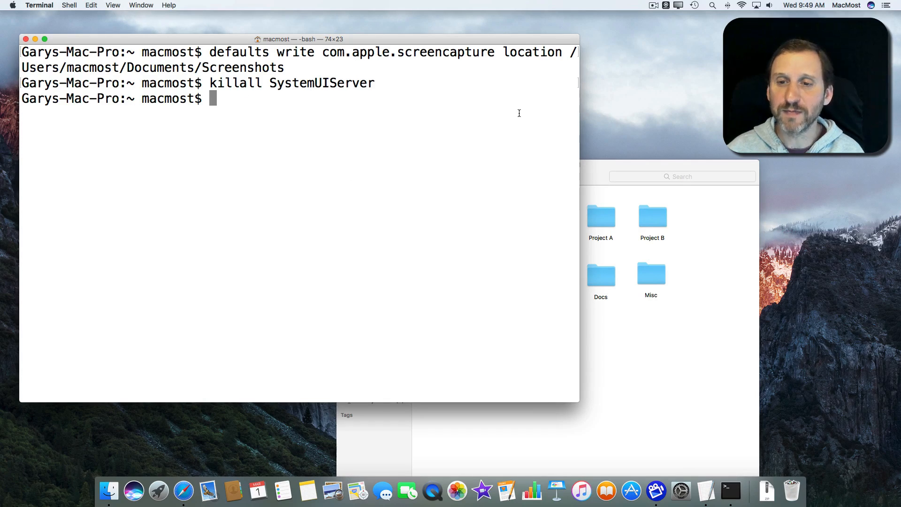
mouse_move(635, 108)
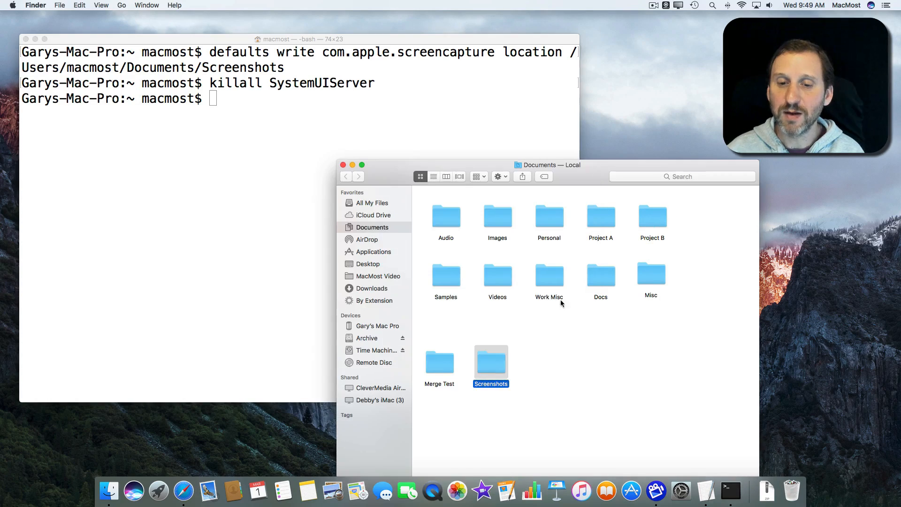
- Open the Screenshots folder holding six new screen shots, then return to Terminal
double_click(490, 356)
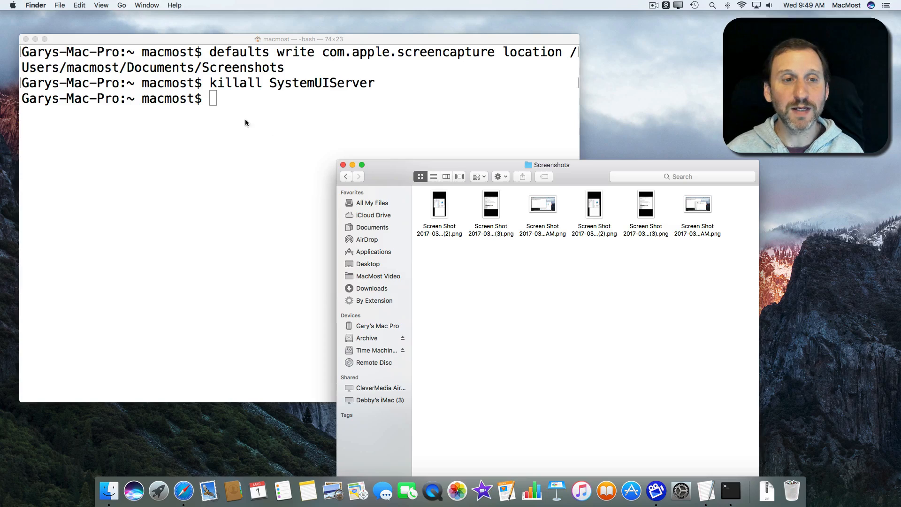
left_click(229, 129)
type("defaults write com.apple.screencapture location")
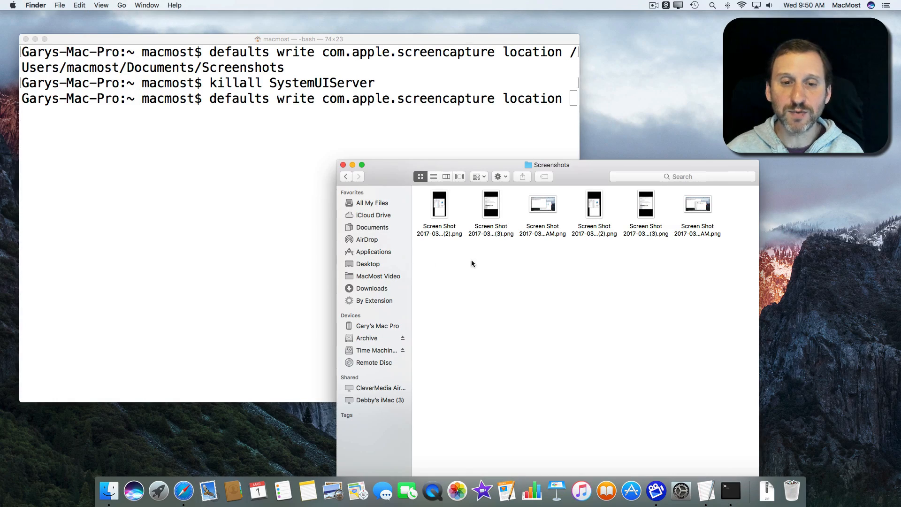
- Reset the screenshot location to /Users/macmost/Desktop and rerun killall SystemUIServer
left_click(368, 264)
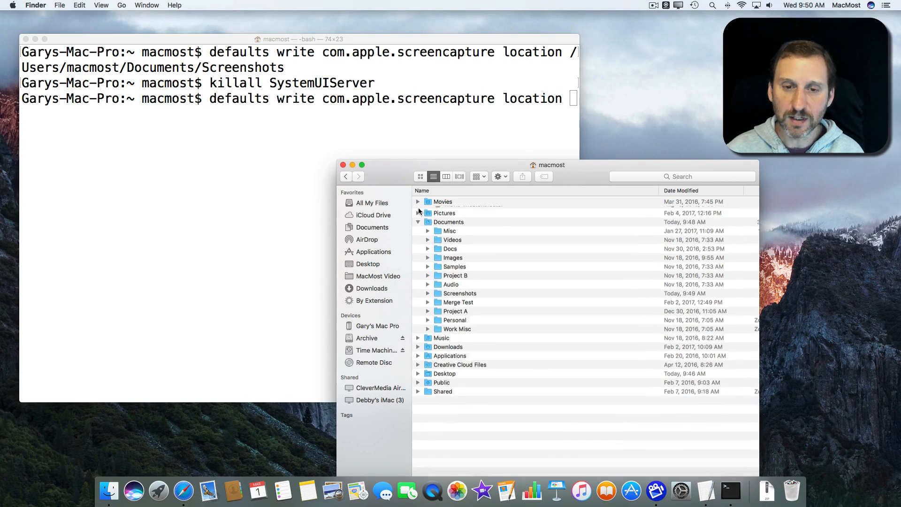
left_click(418, 222)
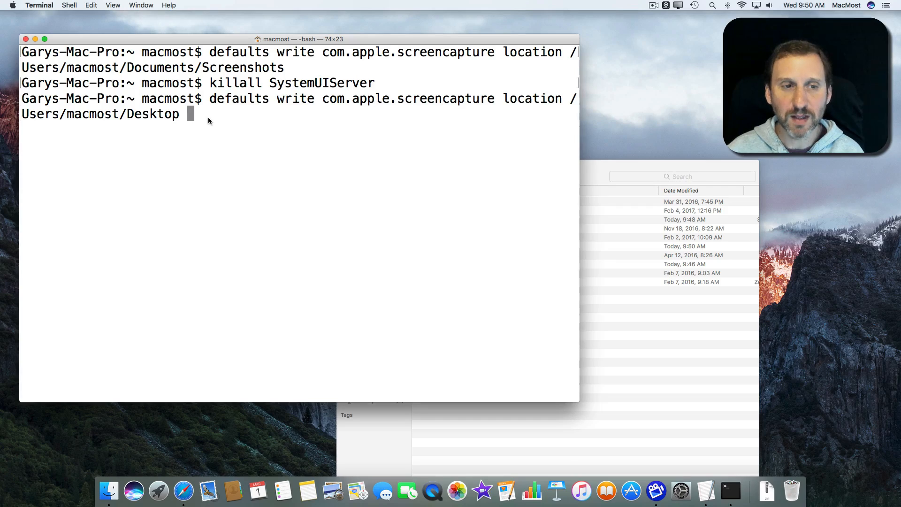
key("Return")
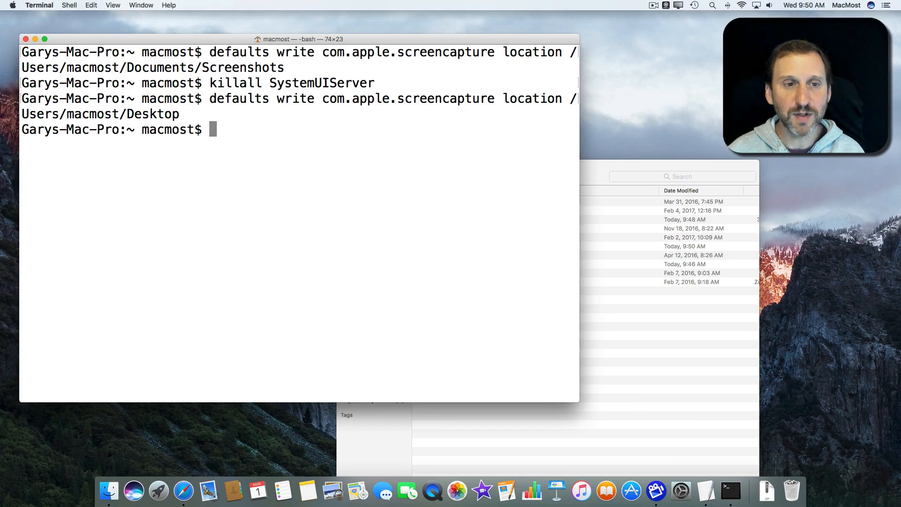
mouse_move(210, 86)
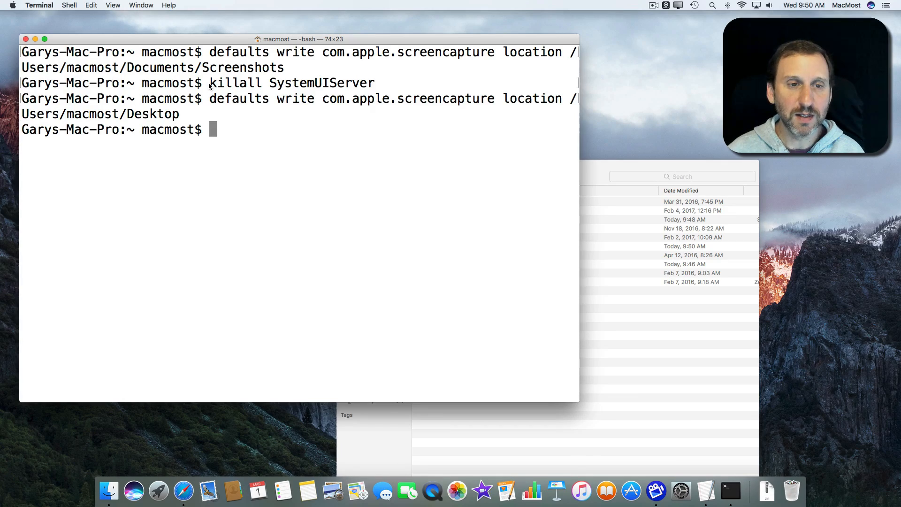
type("killall SystemUIServer")
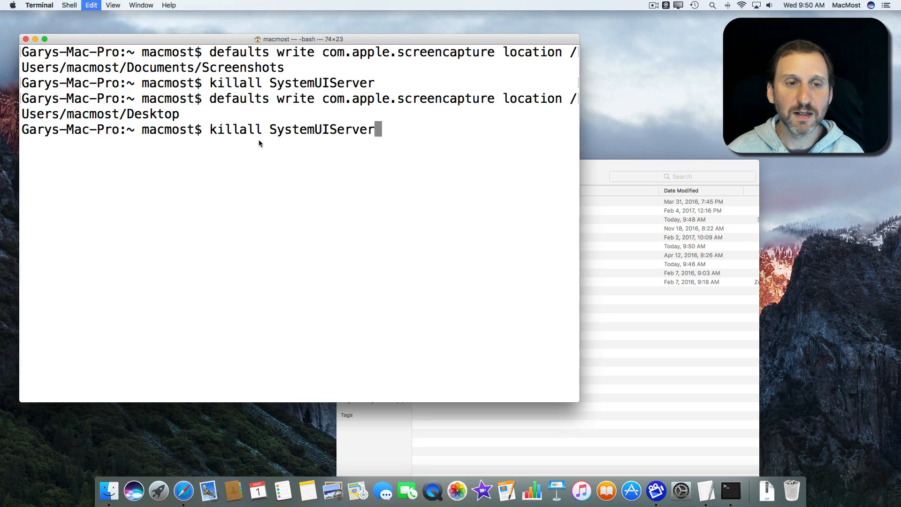
key("Return")
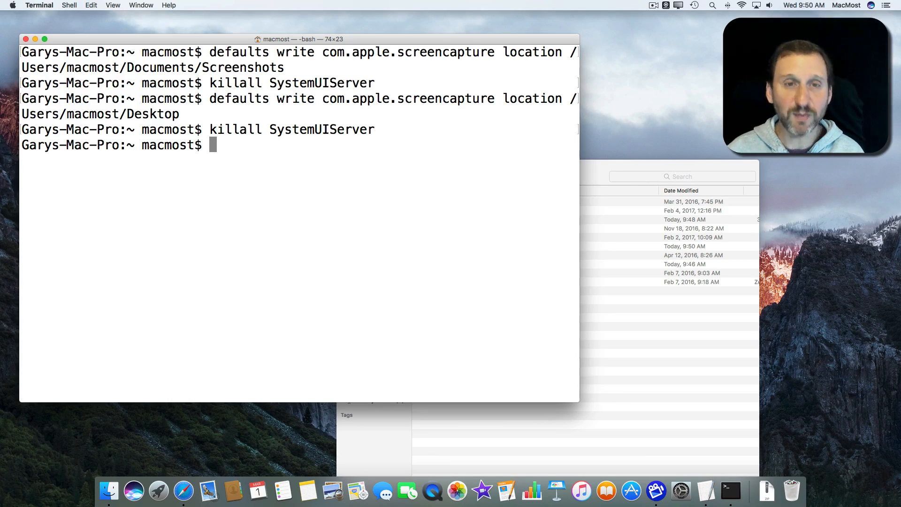